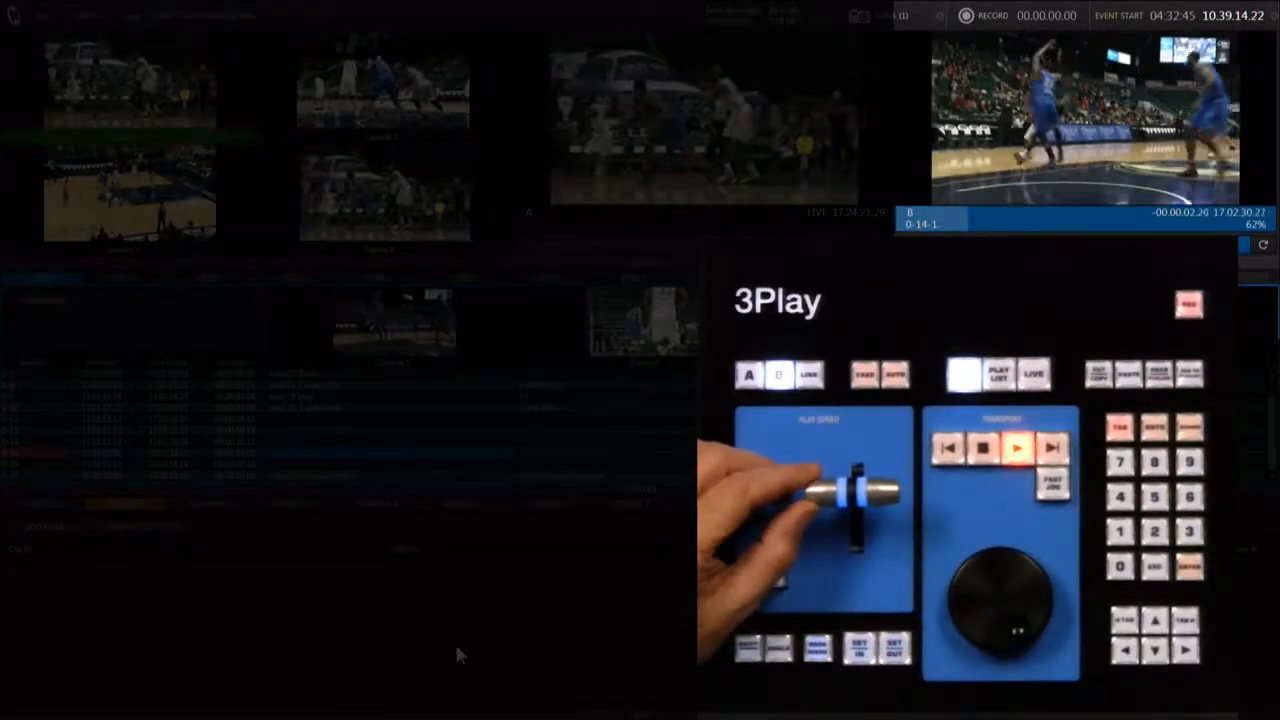
Cut the replay from the close-up angle through a second angle to the wide court view
click(1016, 448)
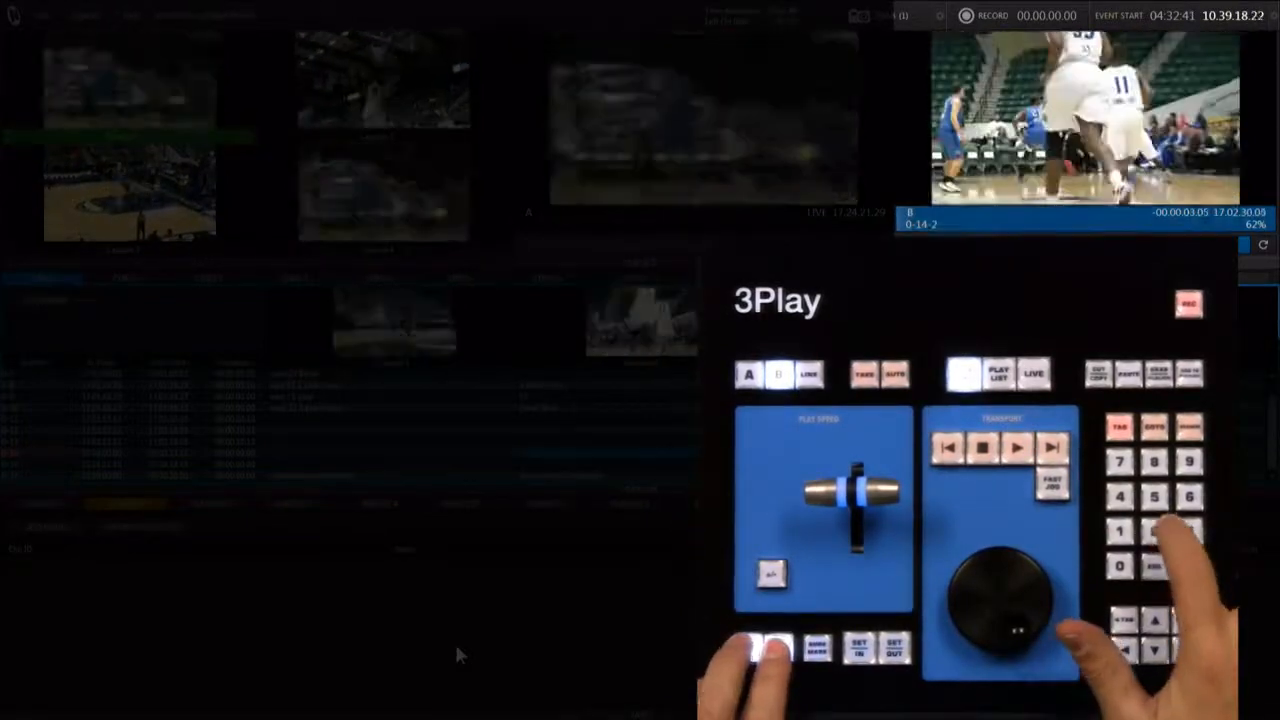
click(1016, 448)
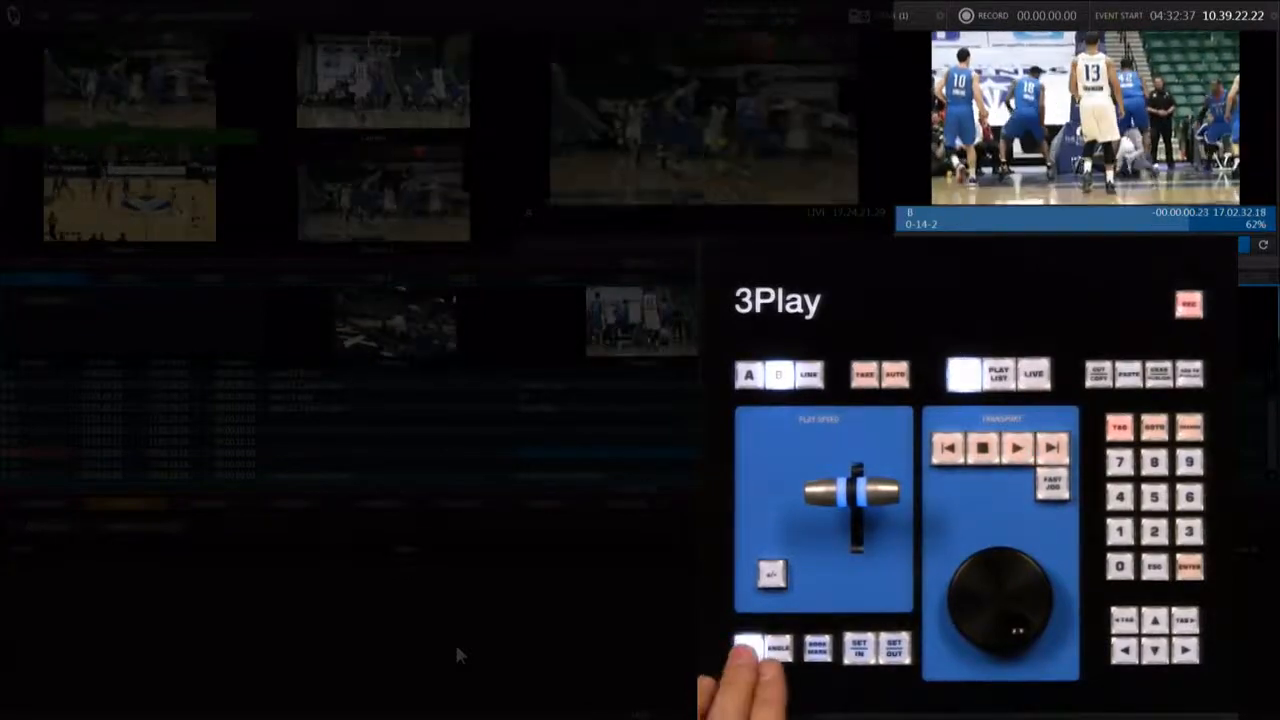
click(1016, 448)
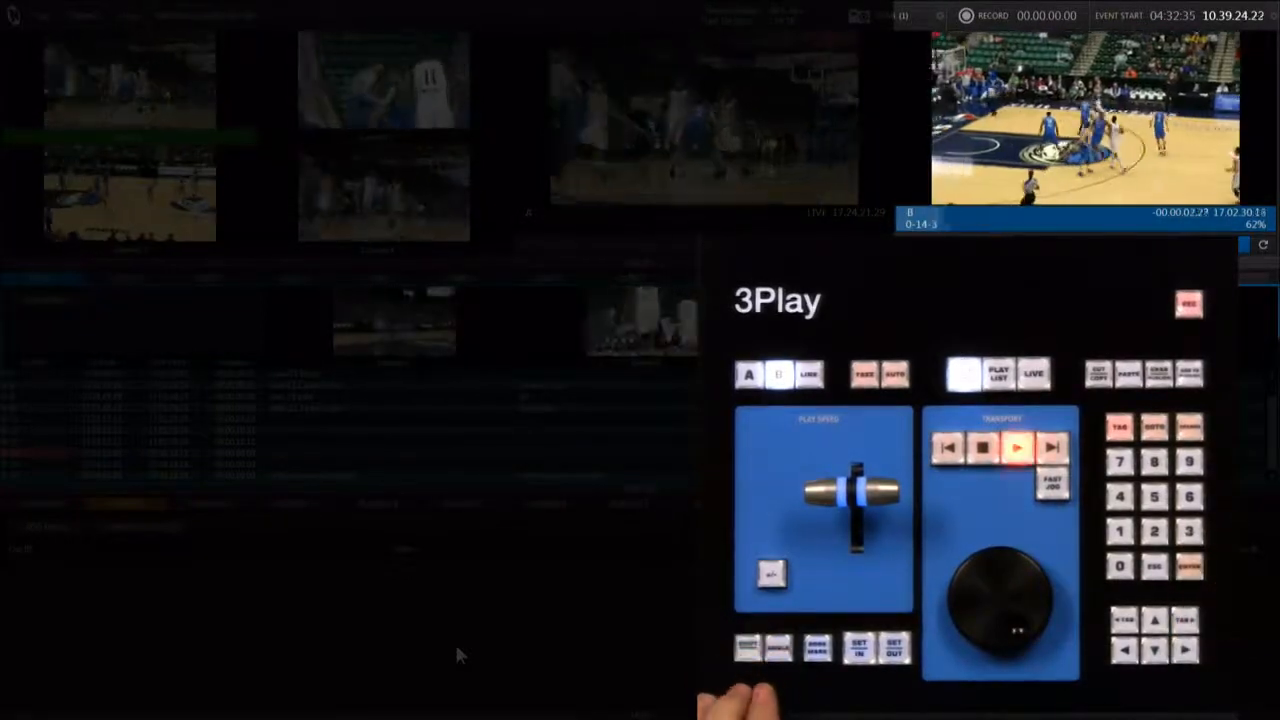